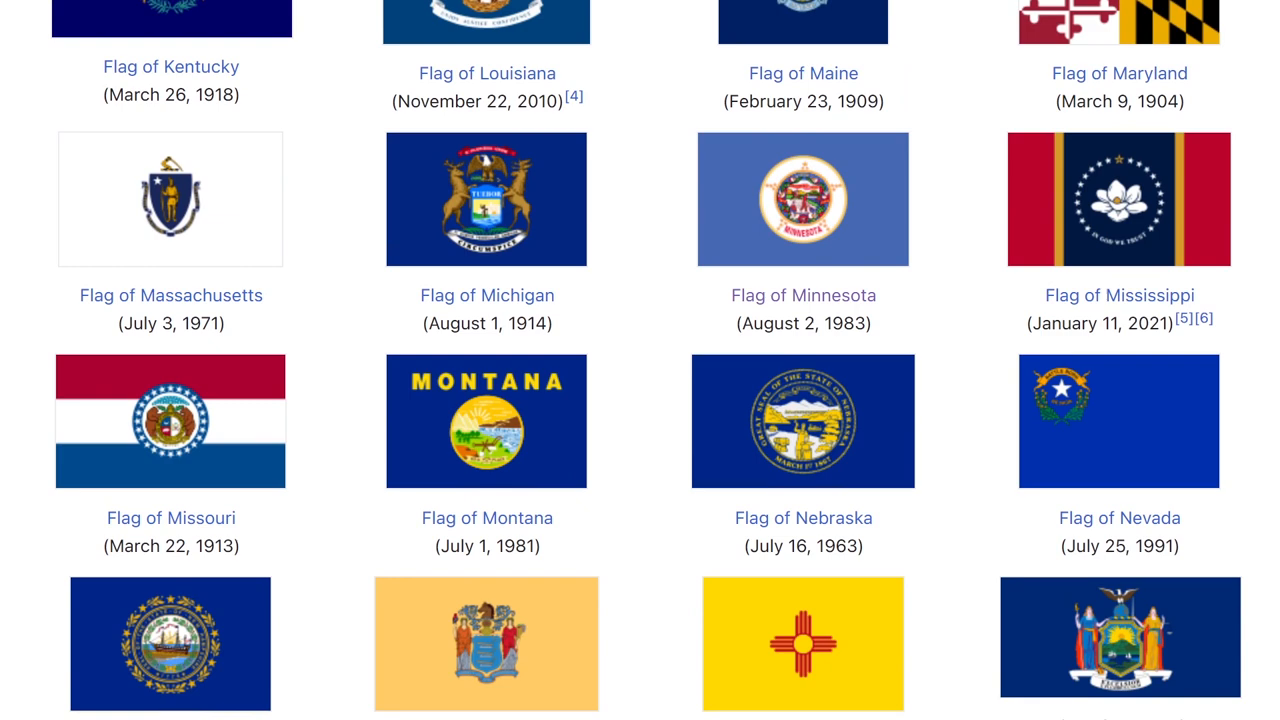
scroll("down", 3)
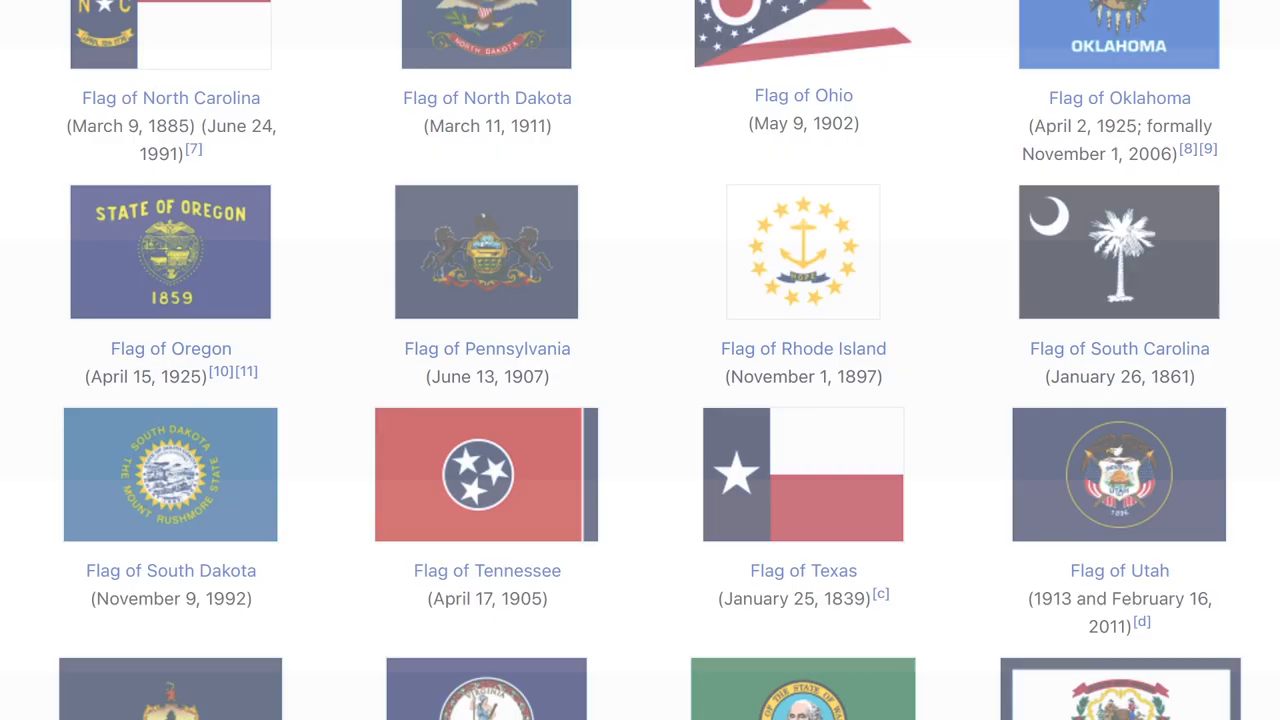